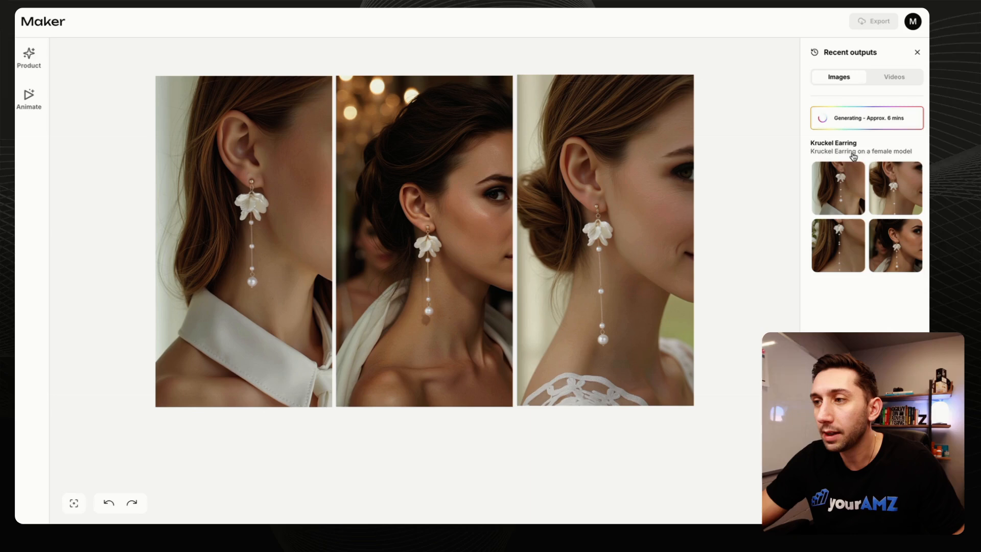
mouse_move(890, 153)
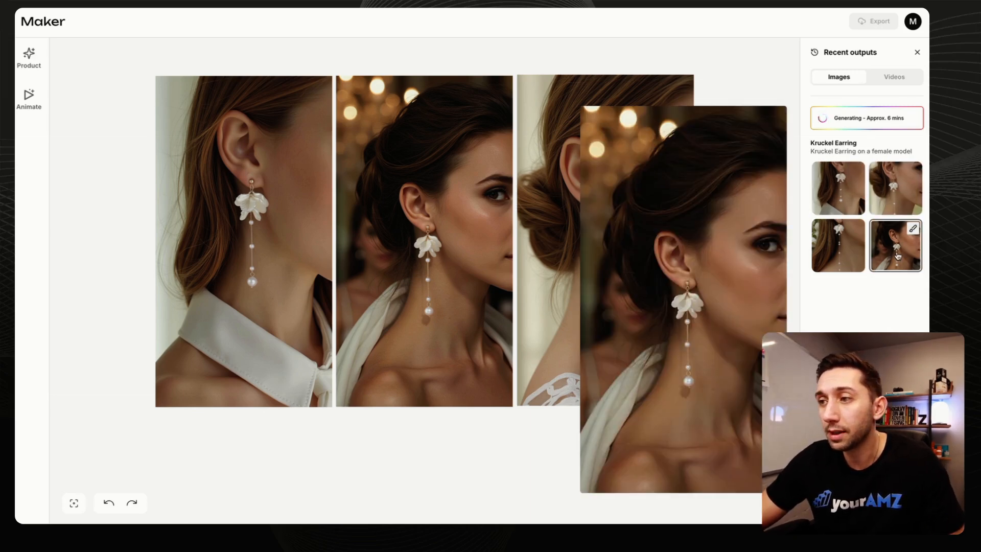
Preview the side-profile photo, then download the middle earring model photo as a PNG
left_click(837, 246)
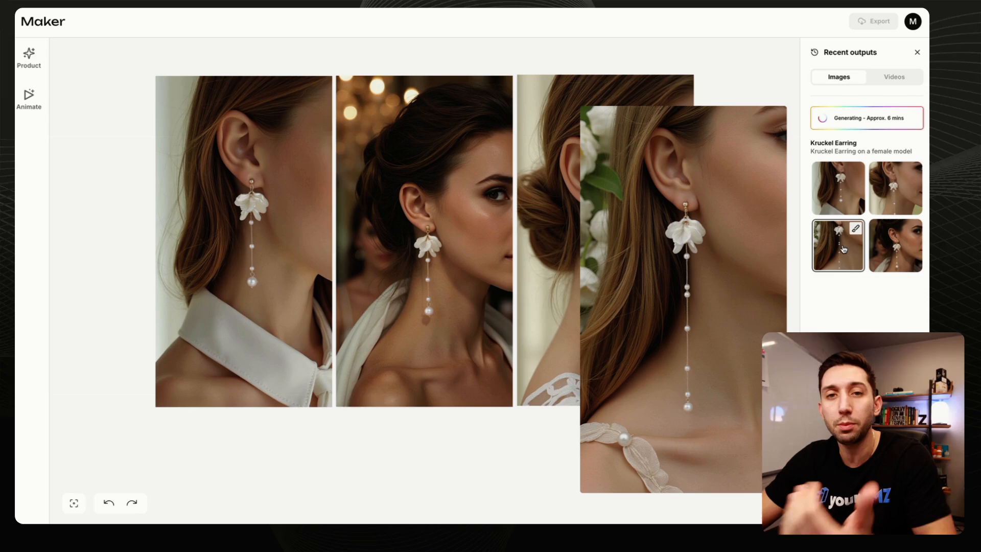
mouse_move(906, 201)
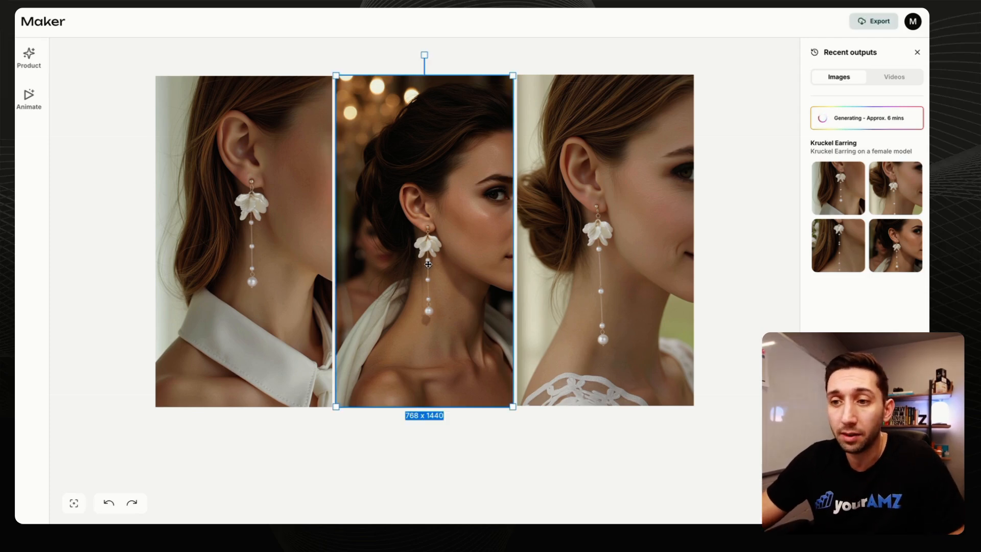
right_click(427, 267)
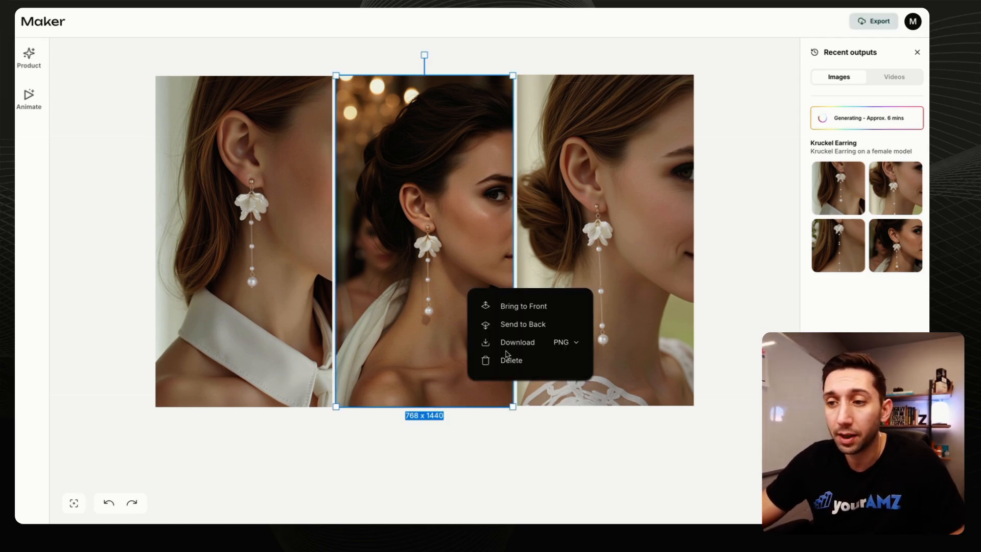
left_click(473, 443)
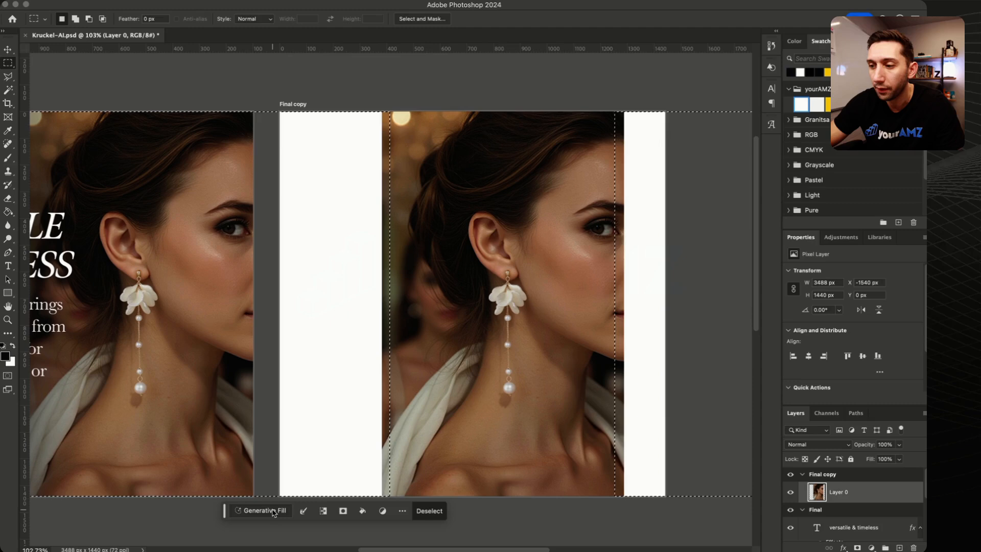
Run Generative Fill with no prompt to extend the background into the empty area
left_click(260, 509)
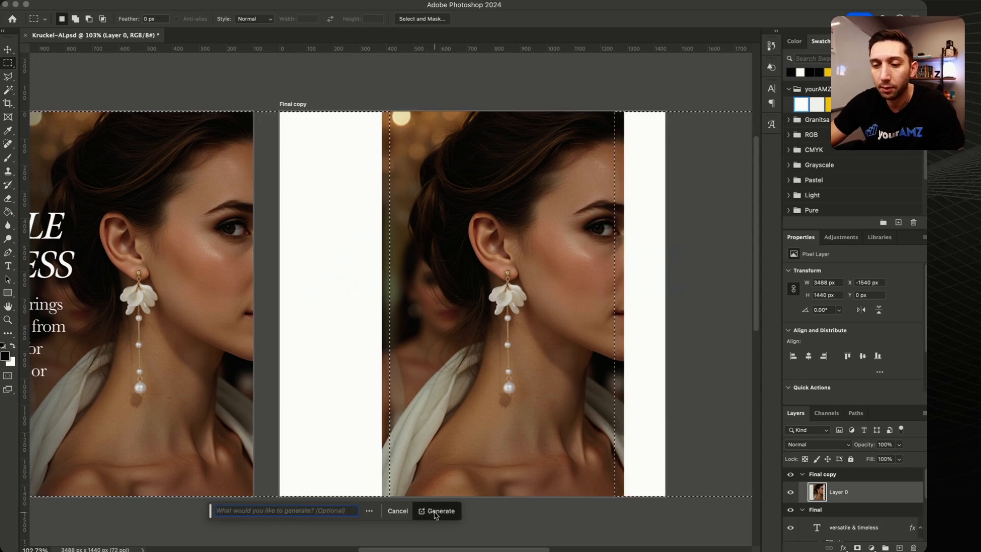
left_click(440, 510)
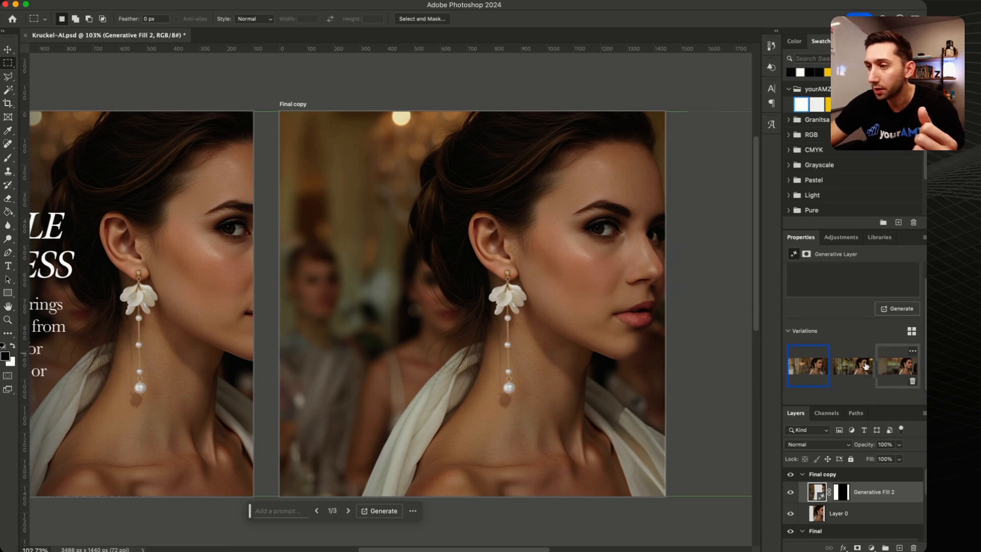
Switch the extended background to the second Generative Fill variation
left_click(852, 366)
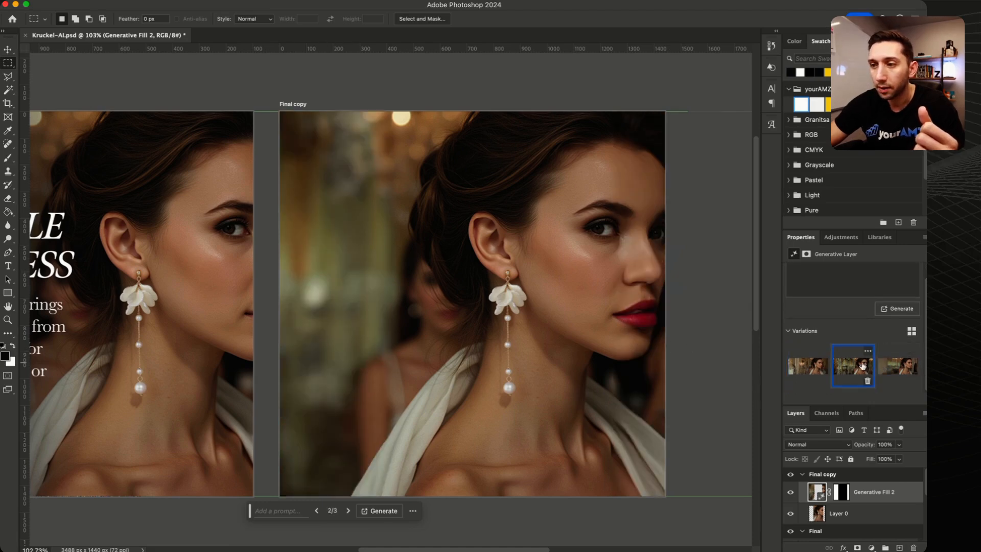
mouse_move(761, 359)
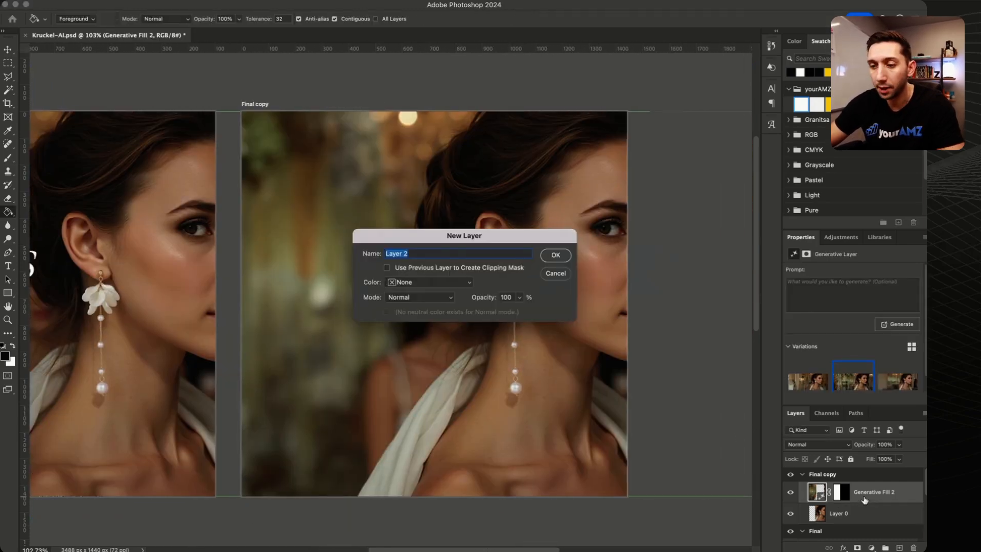
Create a new layer and softly select the left area with a 100 px feathered marquee for the dark overlay
left_click(555, 256)
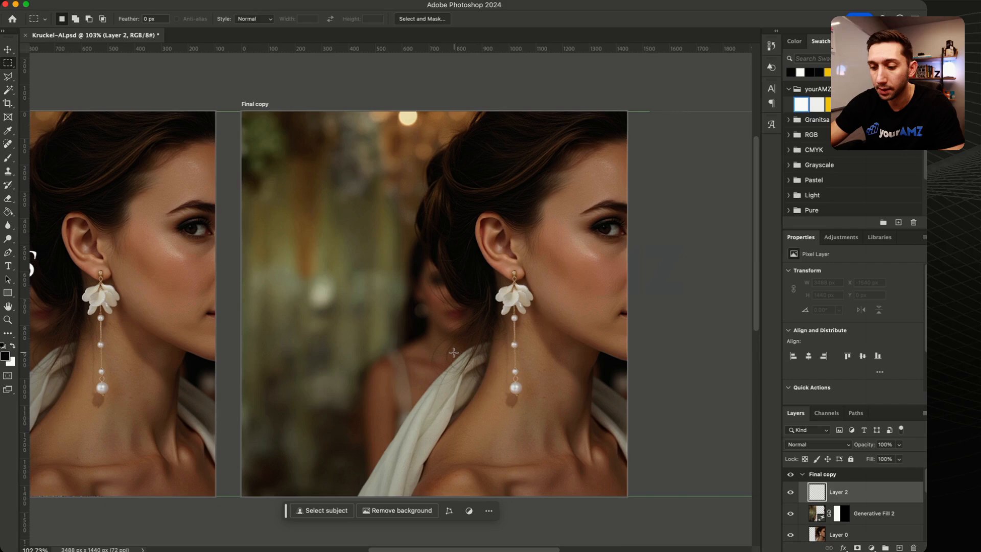
type("100")
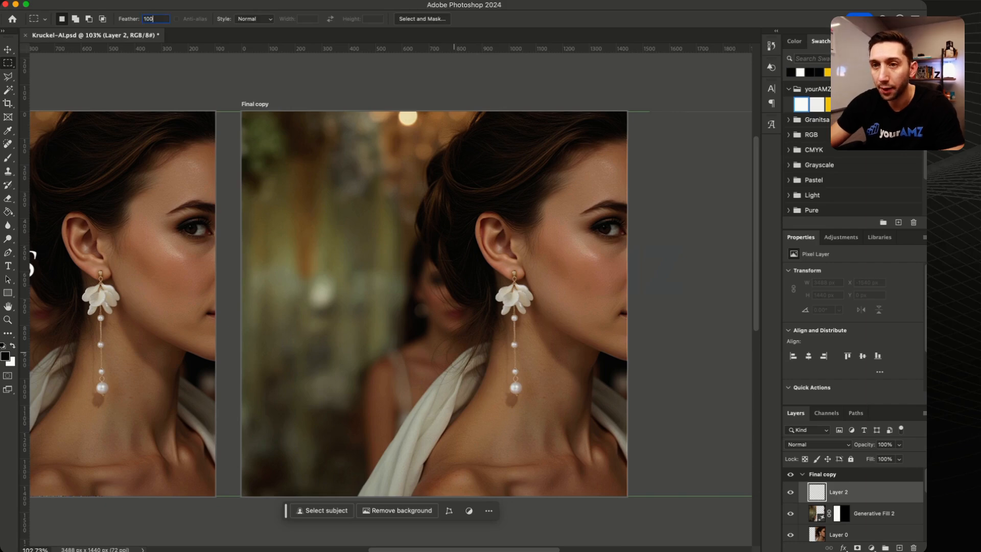
left_click_drag(222, 116, 438, 423)
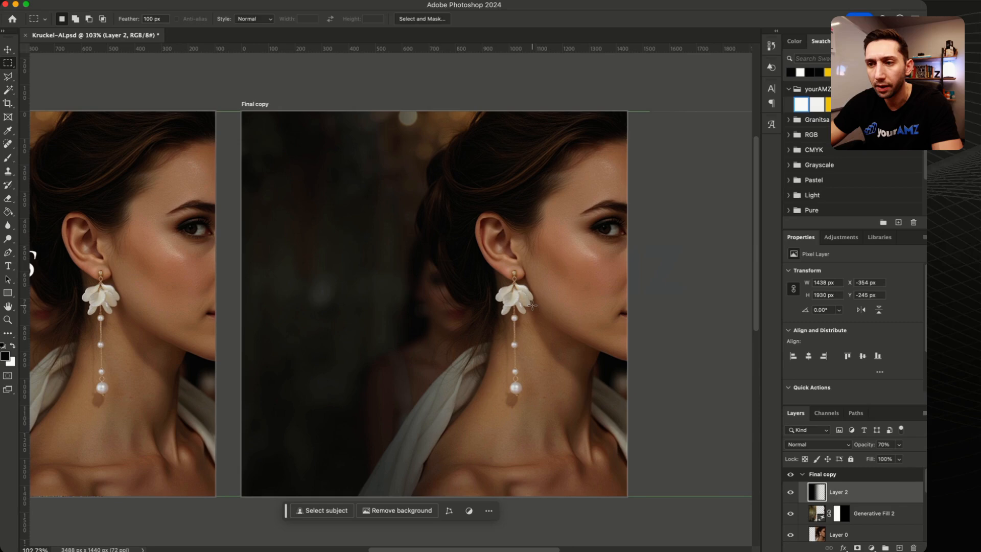
left_click(9, 265)
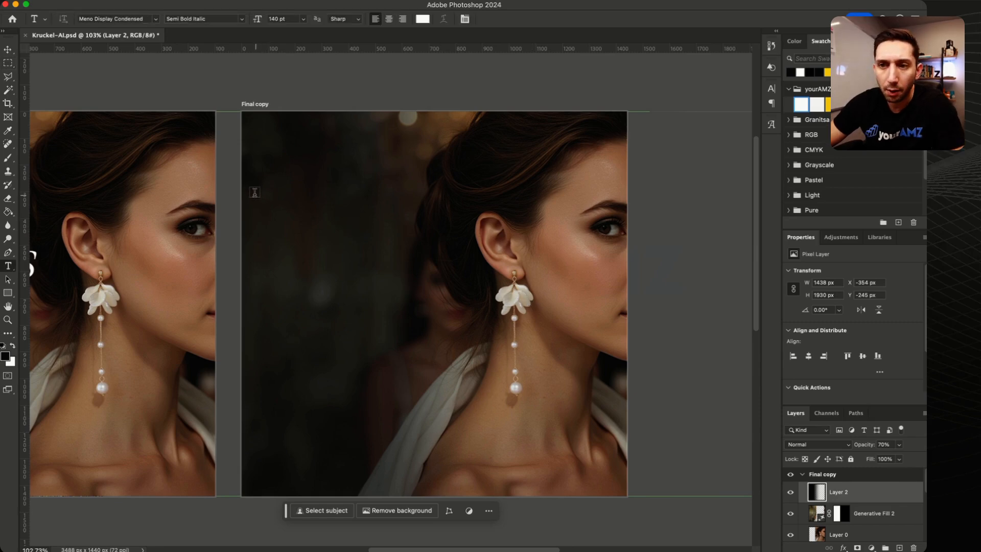
Draw a paragraph text box over the darkened left area for the 'VERSATILE & TIMELESS' heading and description
left_click_drag(255, 192, 445, 441)
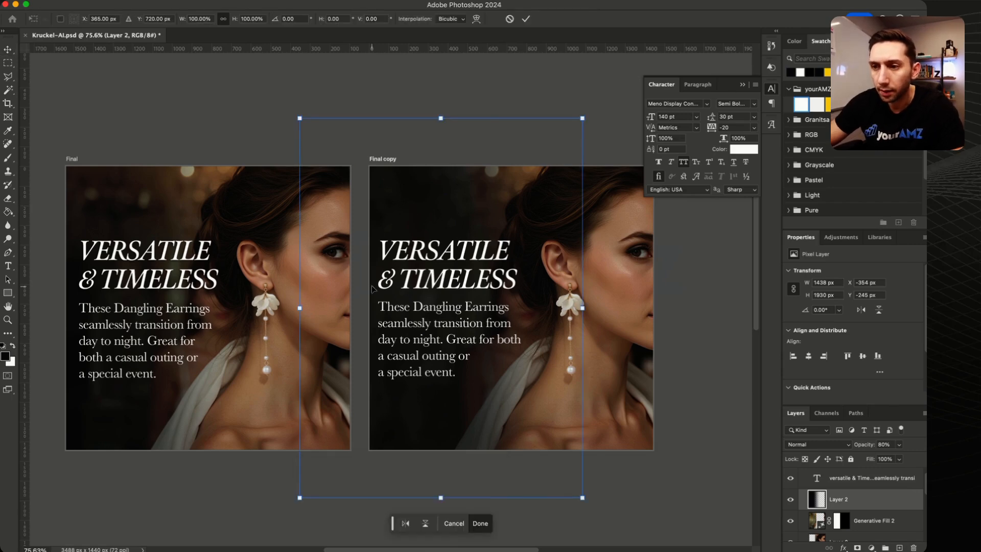
Resize the dark overlay's side handles so it spreads wider across the photo behind the text
left_click_drag(299, 307, 323, 307)
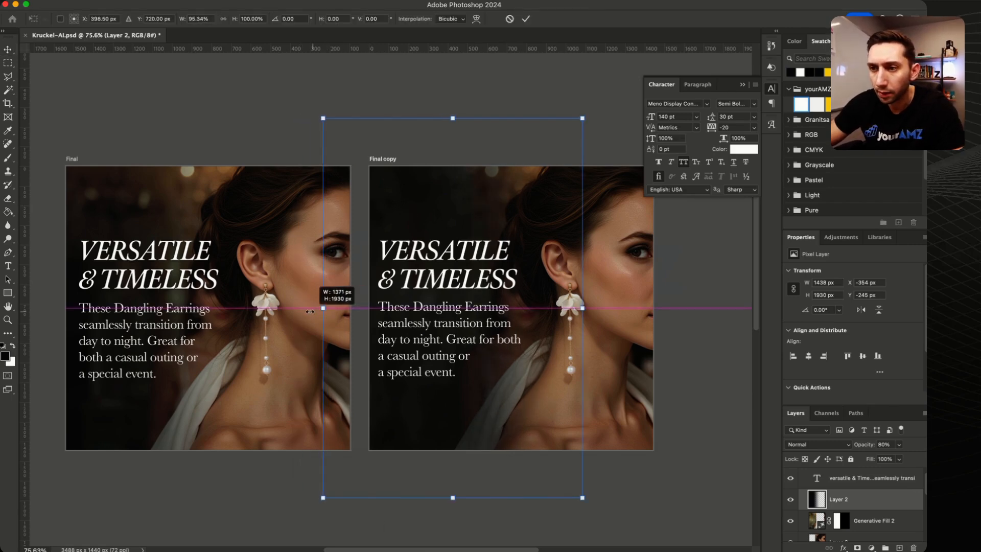
left_click_drag(322, 311, 257, 311)
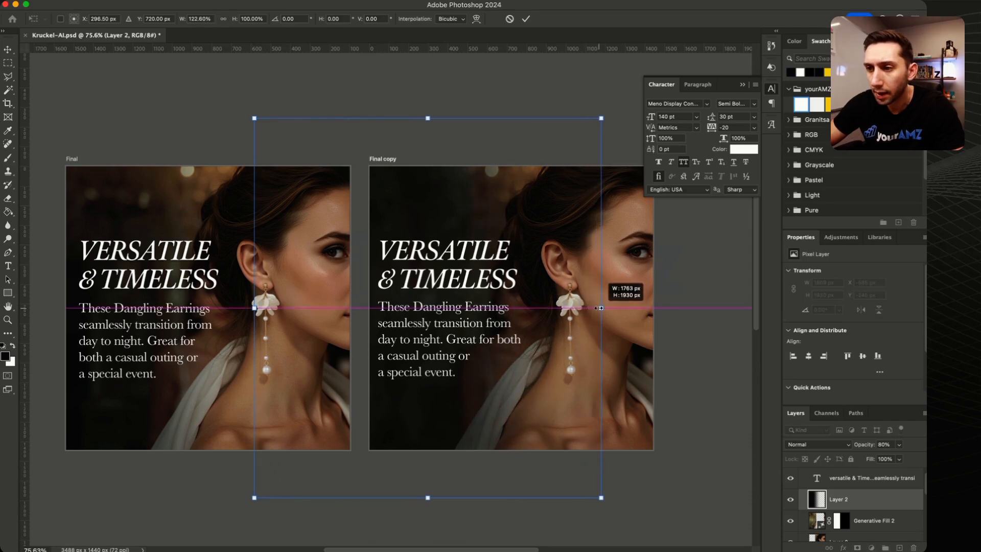
left_click_drag(600, 307, 605, 306)
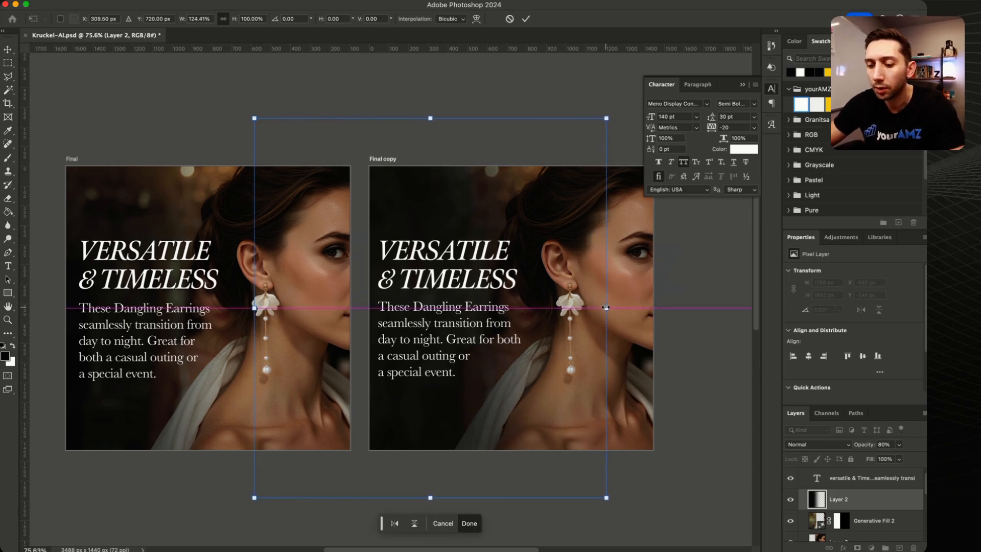